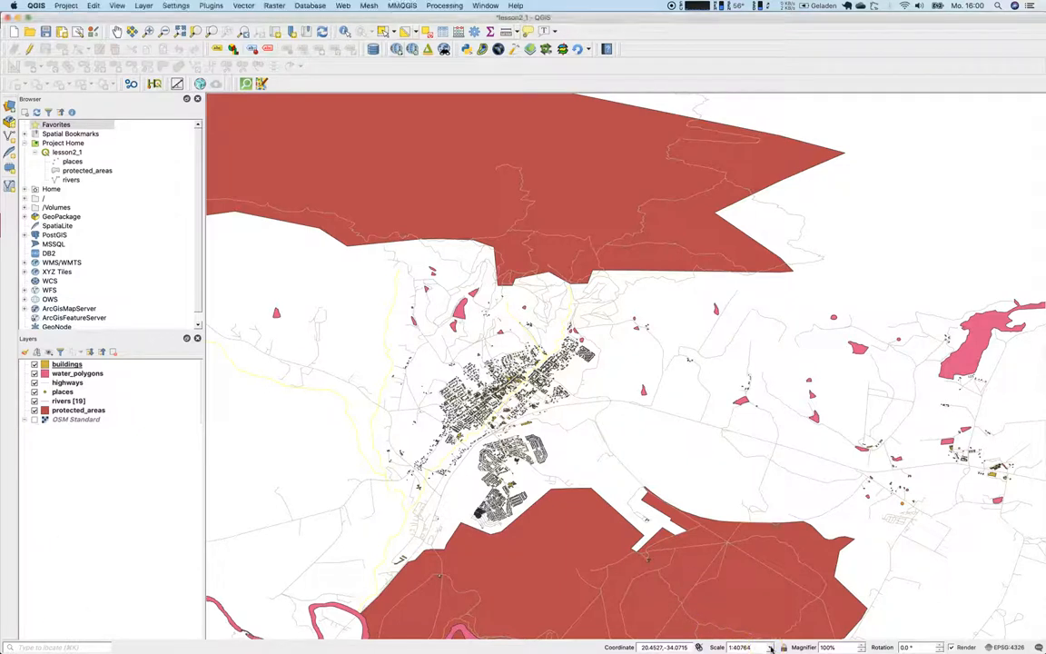
Zoom the map out from the town close-up to the wider surrounding area
left_click(768, 647)
type("1:210000")
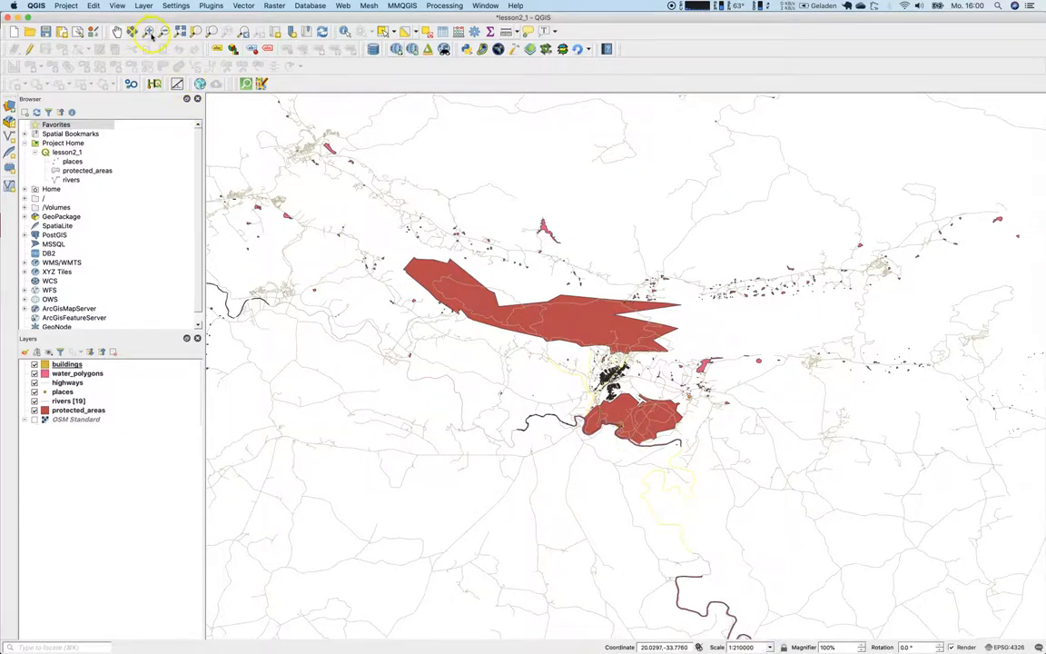
mouse_move(149, 33)
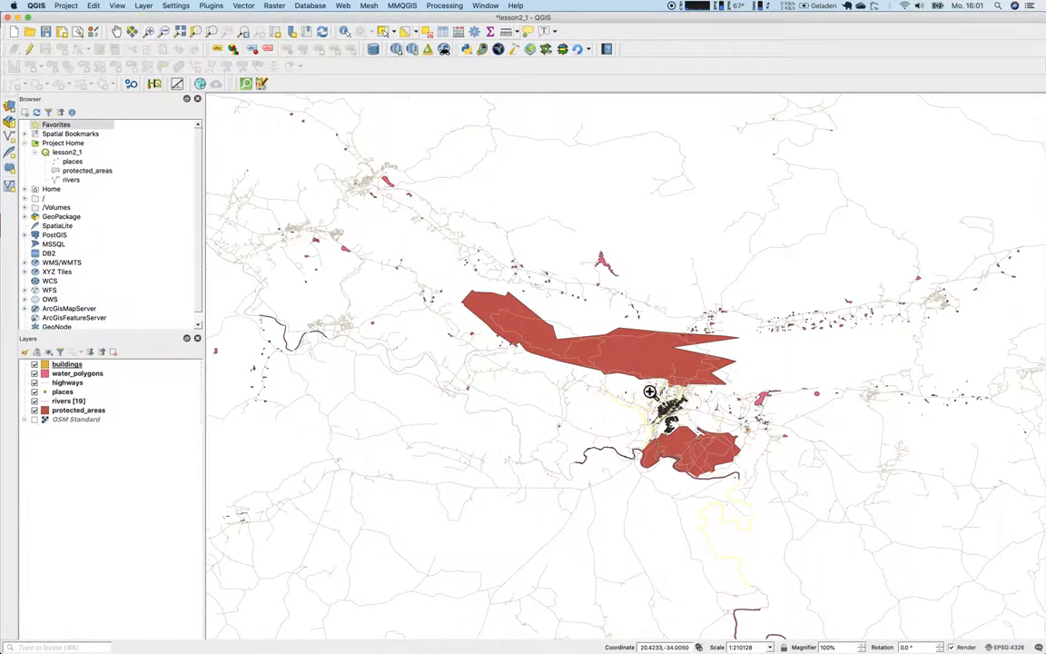
Zoom in with a rectangle around the town until building footprints are clearly visible
left_click_drag(650, 390, 697, 443)
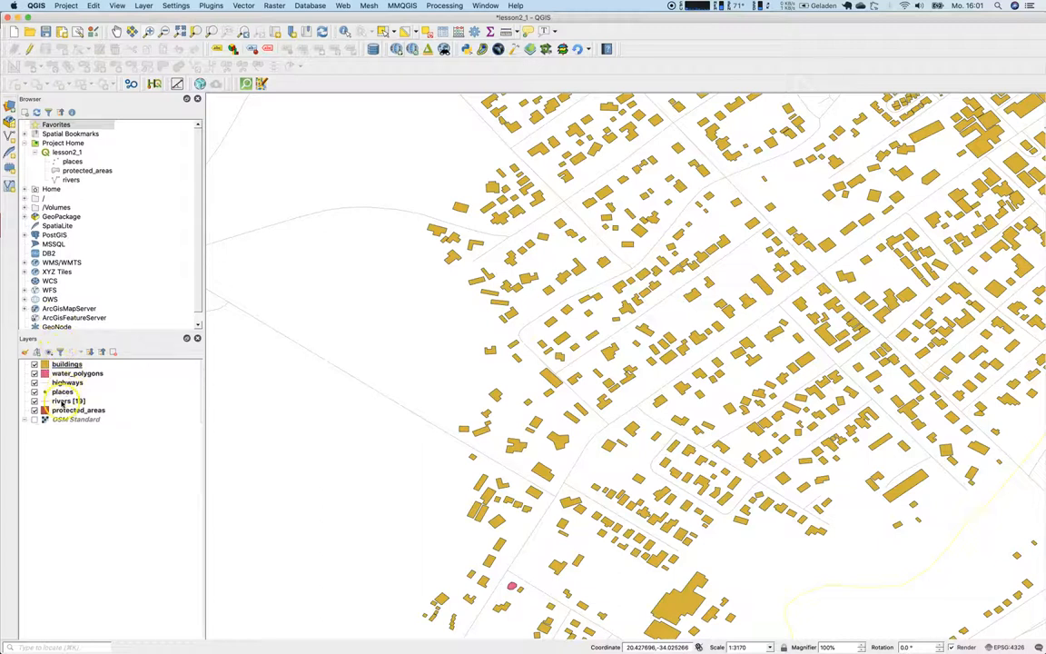
left_click(69, 401)
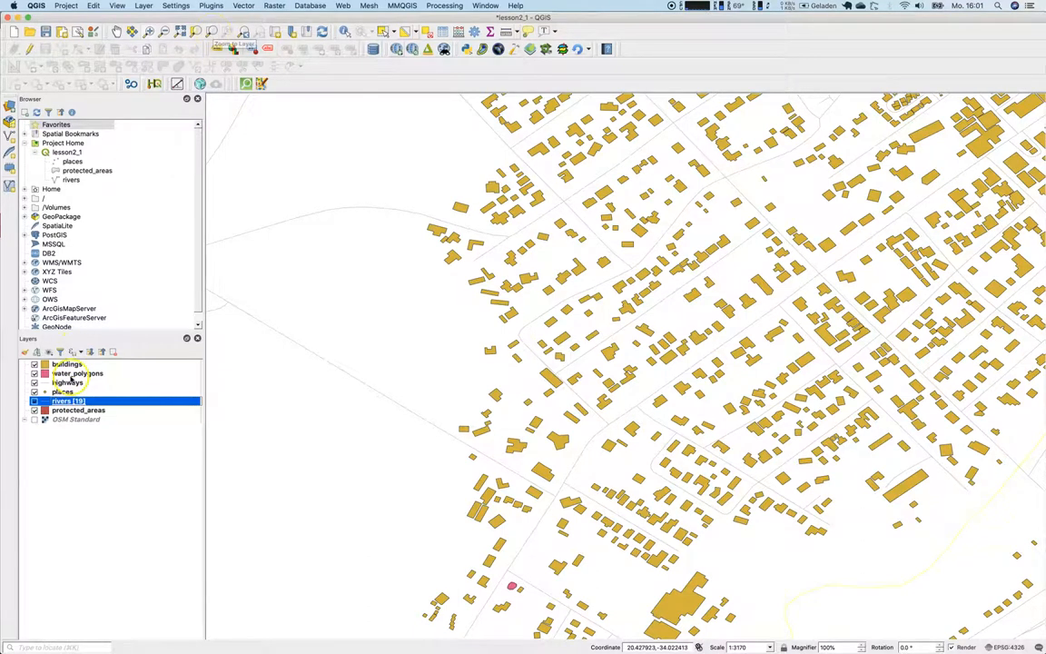
right_click(69, 401)
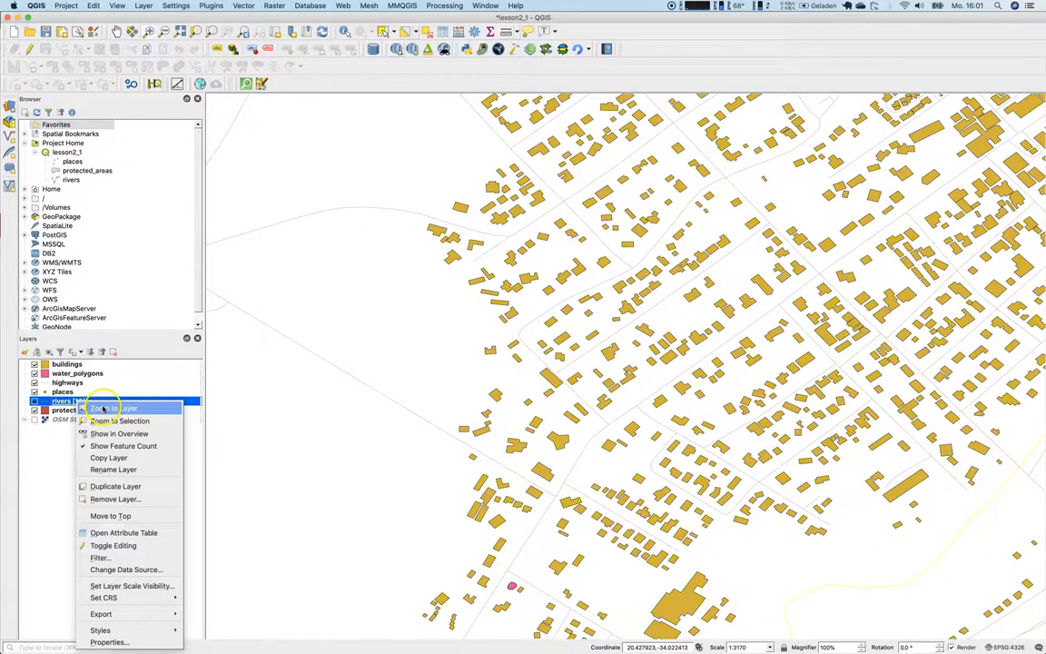
left_click(109, 406)
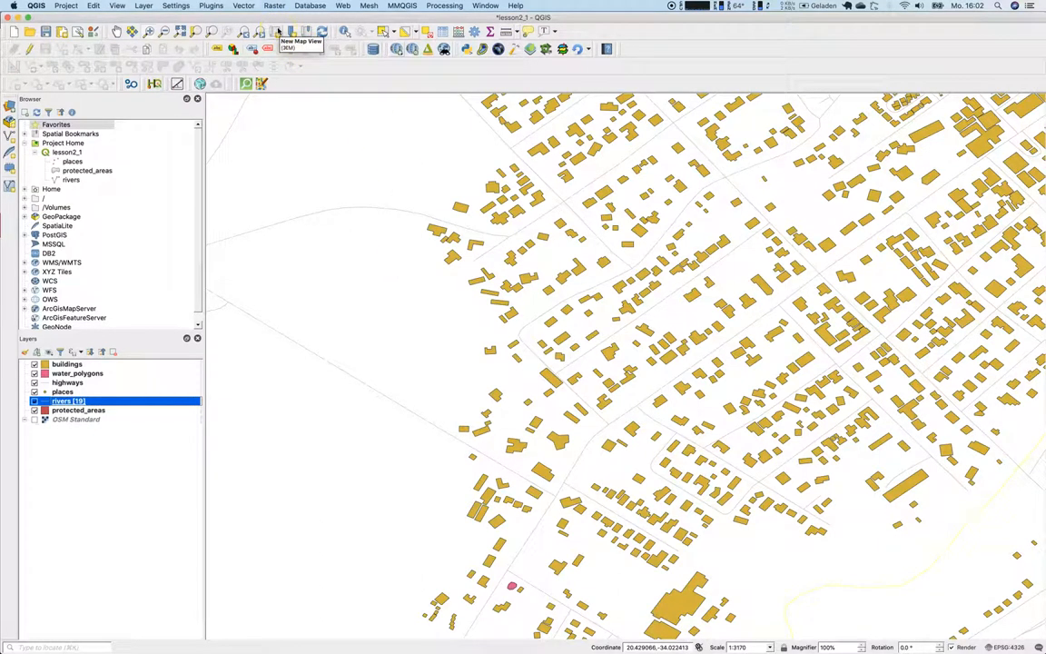
mouse_move(294, 33)
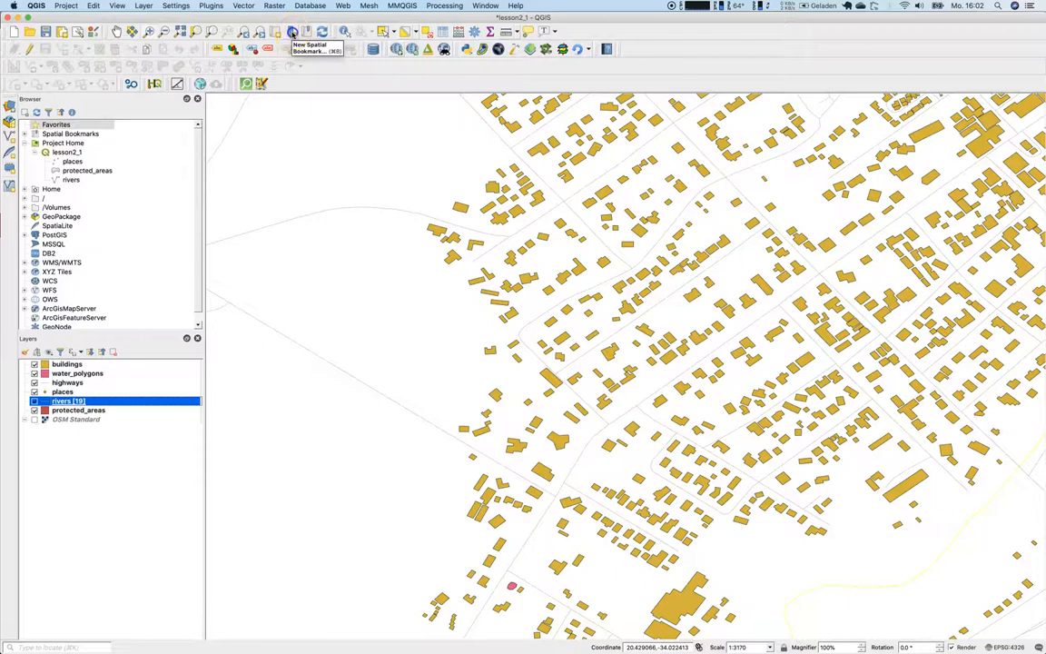
Save the current building close-up as a new spatial bookmark named Buildings_details
left_click(291, 33)
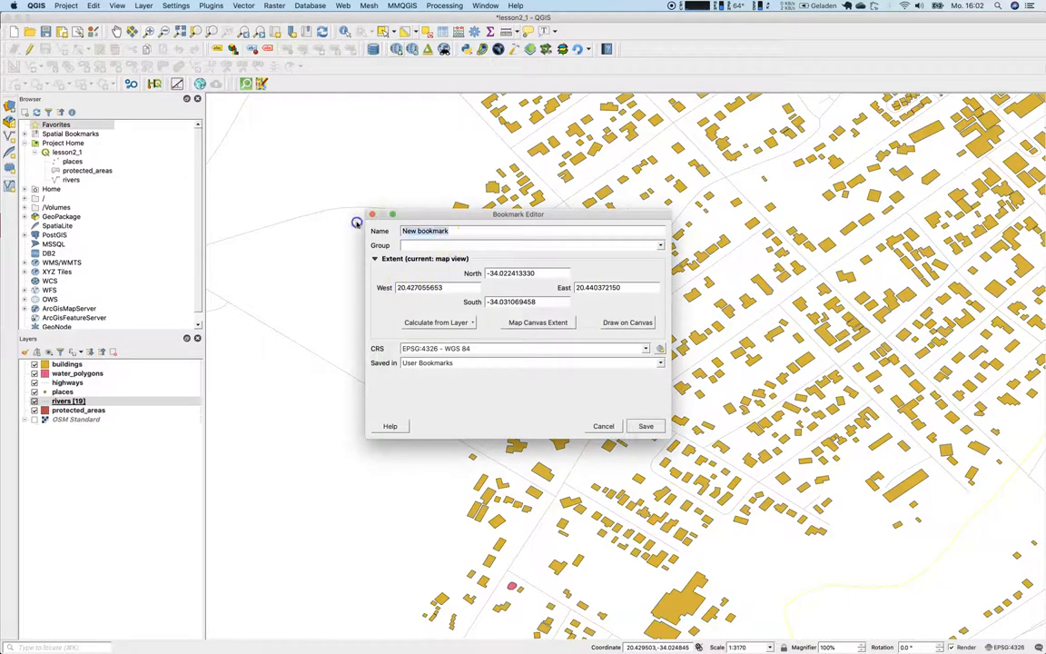
type("buildings_details")
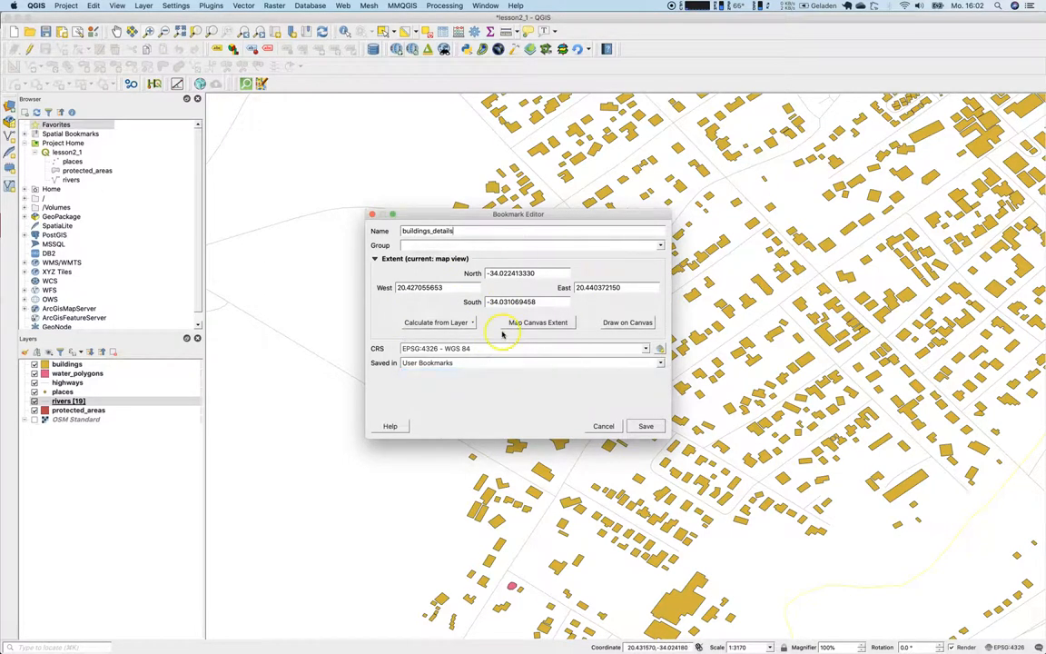
mouse_move(585, 405)
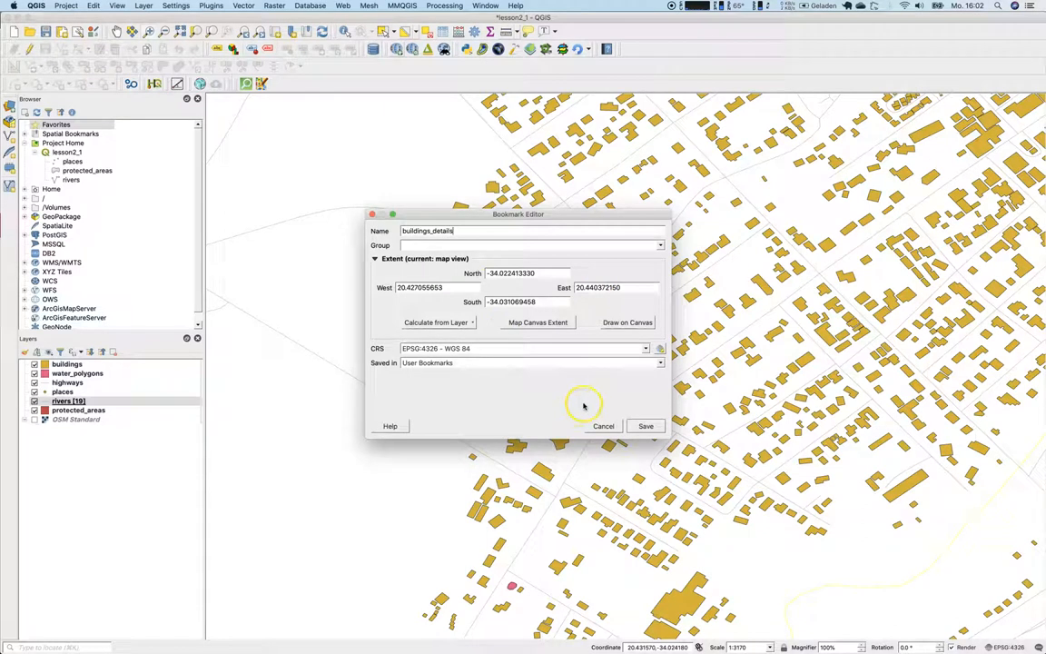
mouse_move(632, 417)
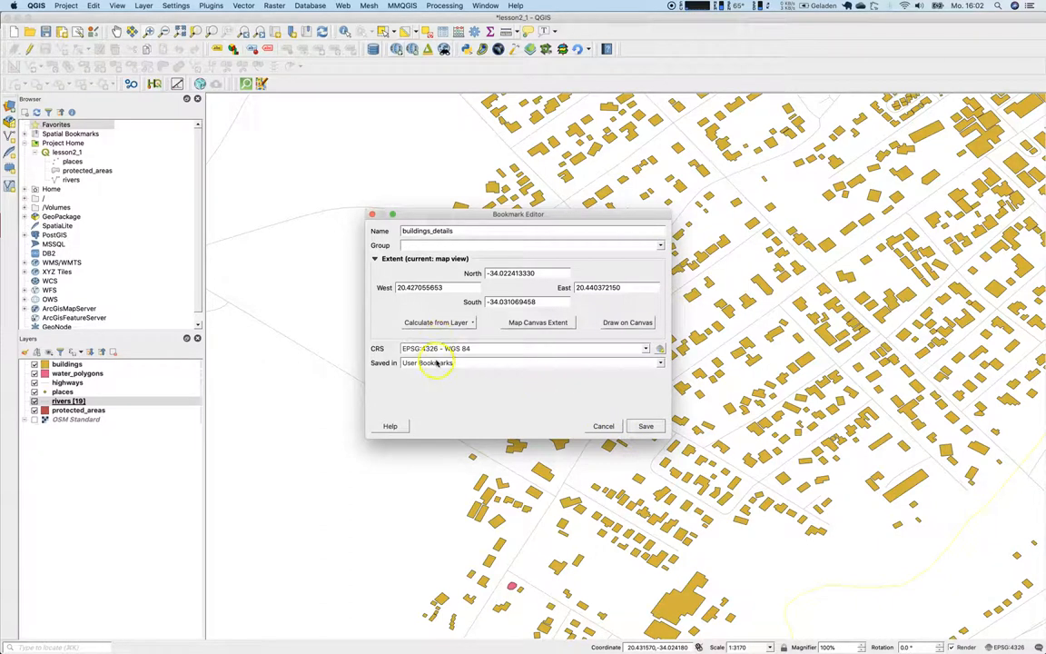
left_click(647, 425)
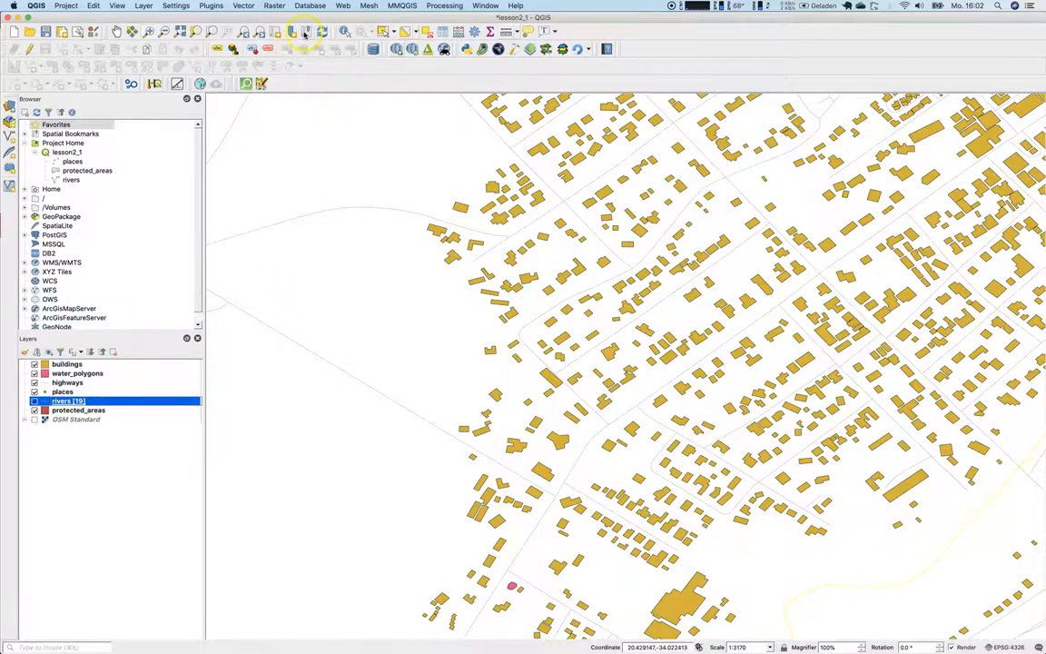
mouse_move(305, 32)
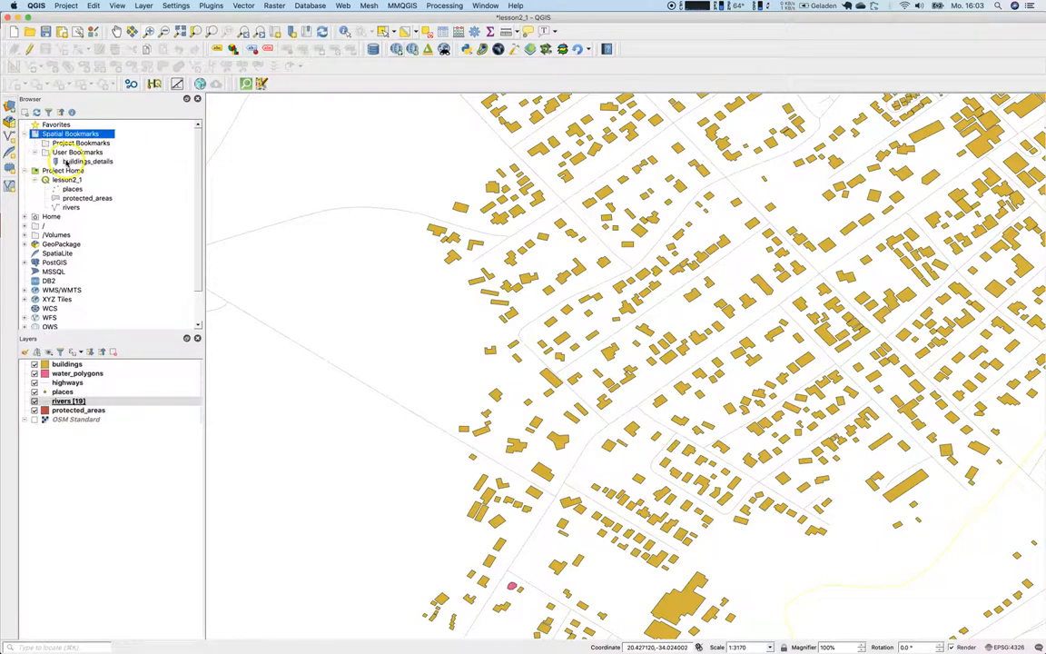
Bring up the context options for the saved Buildings_details user bookmark in the Browser panel
right_click(78, 410)
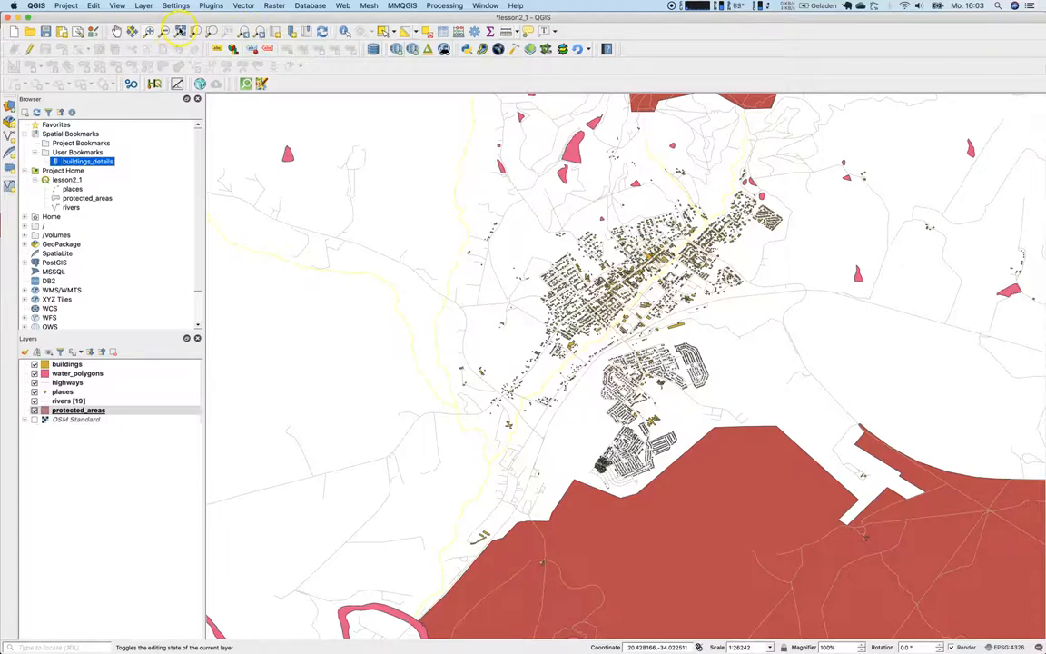
mouse_move(180, 33)
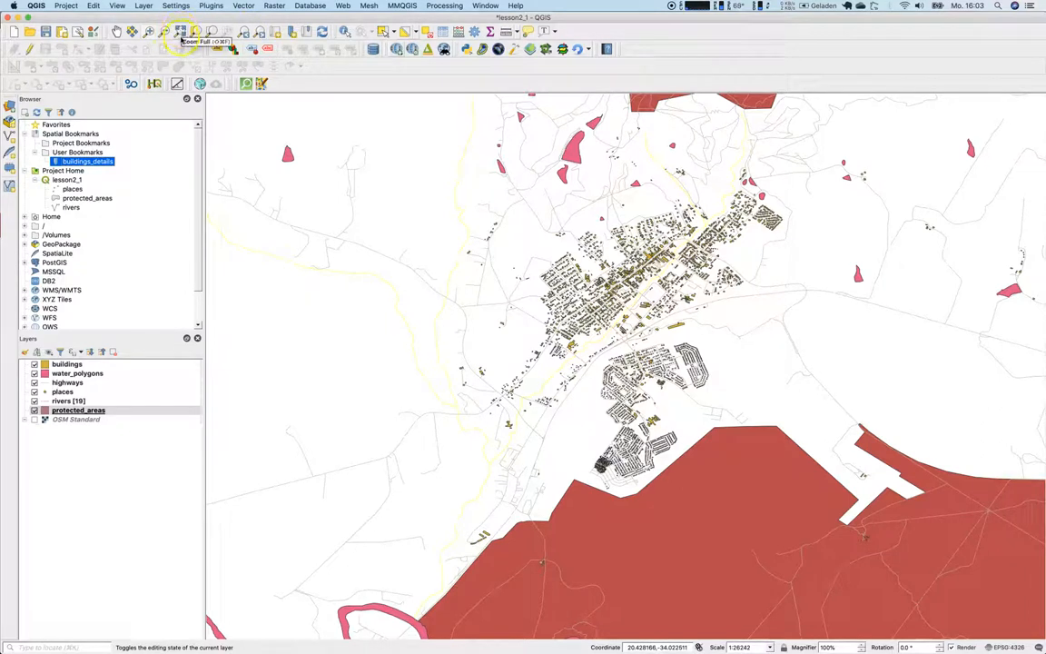
Zoom out to the full regional extent and bring up the rivers layer's options
left_click(180, 32)
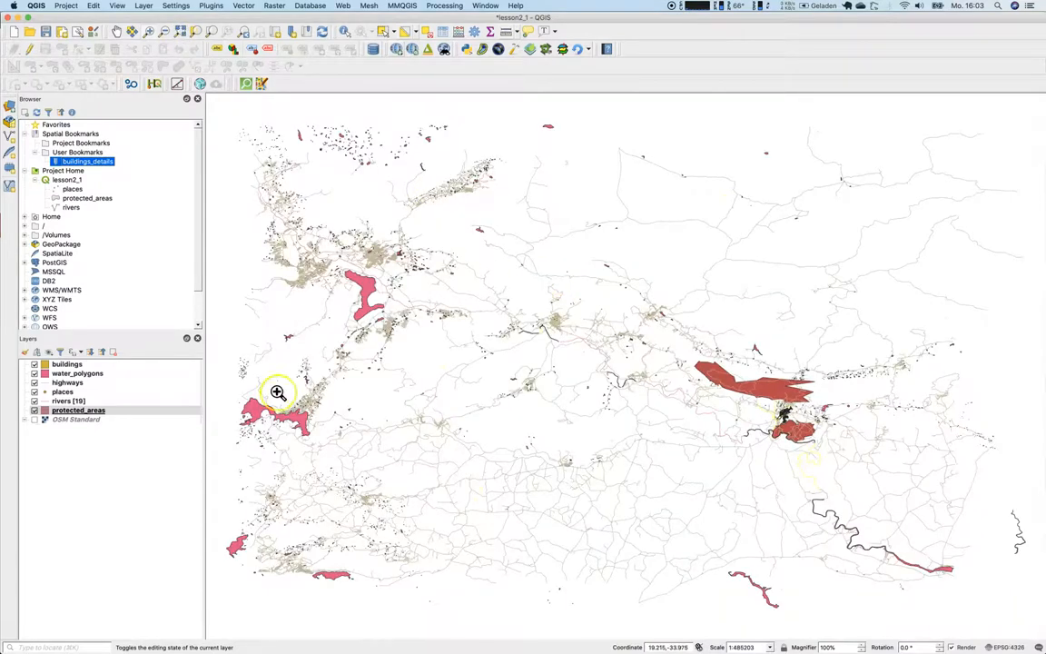
mouse_move(795, 360)
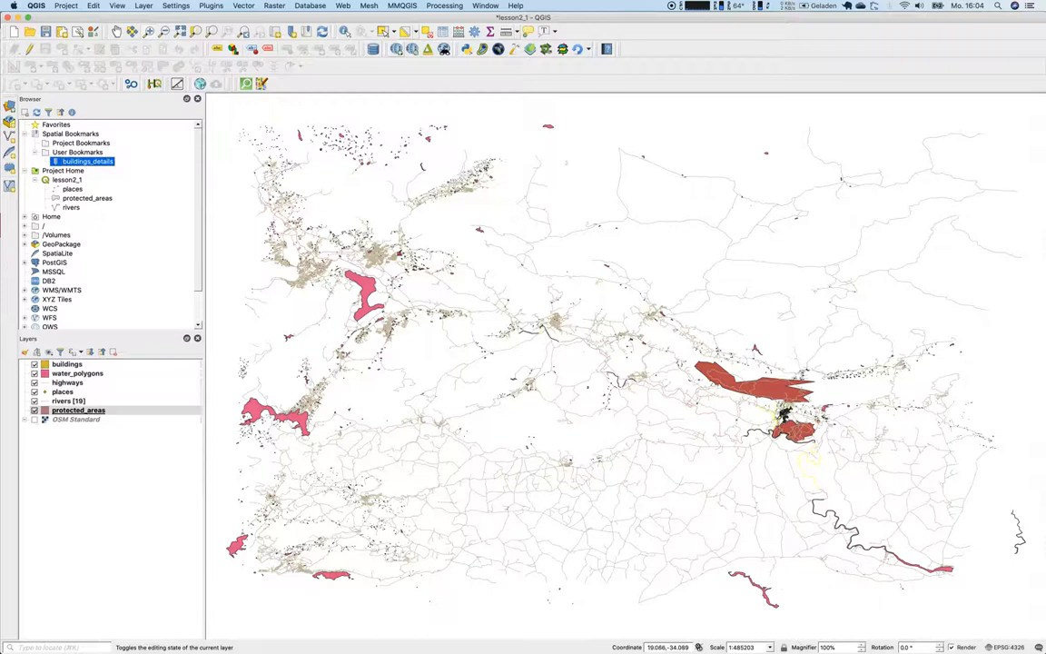
mouse_move(76, 411)
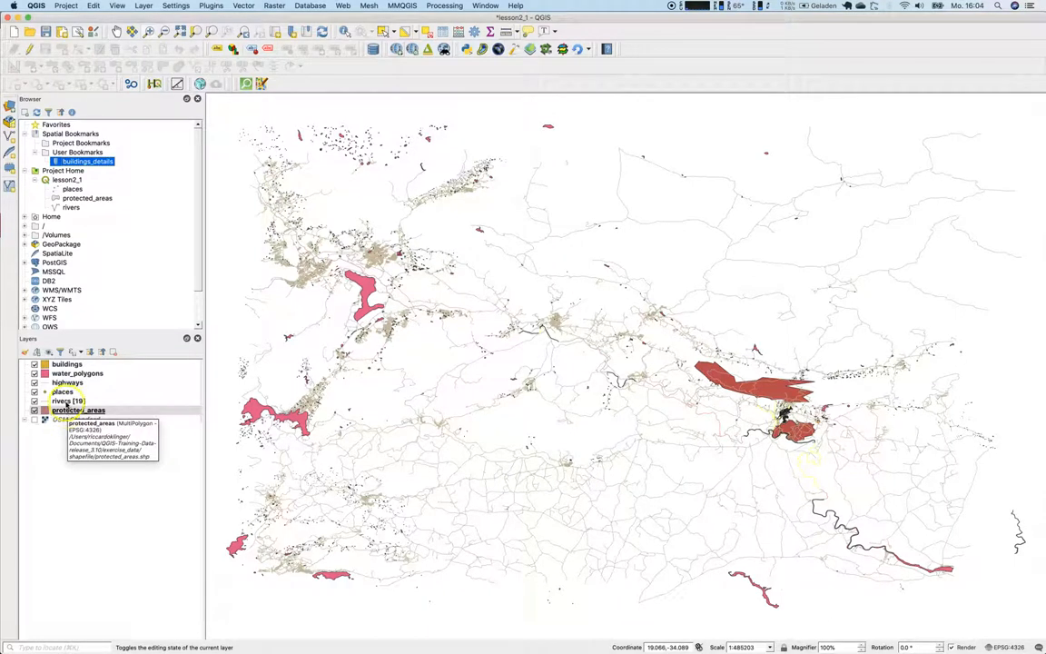
mouse_move(69, 381)
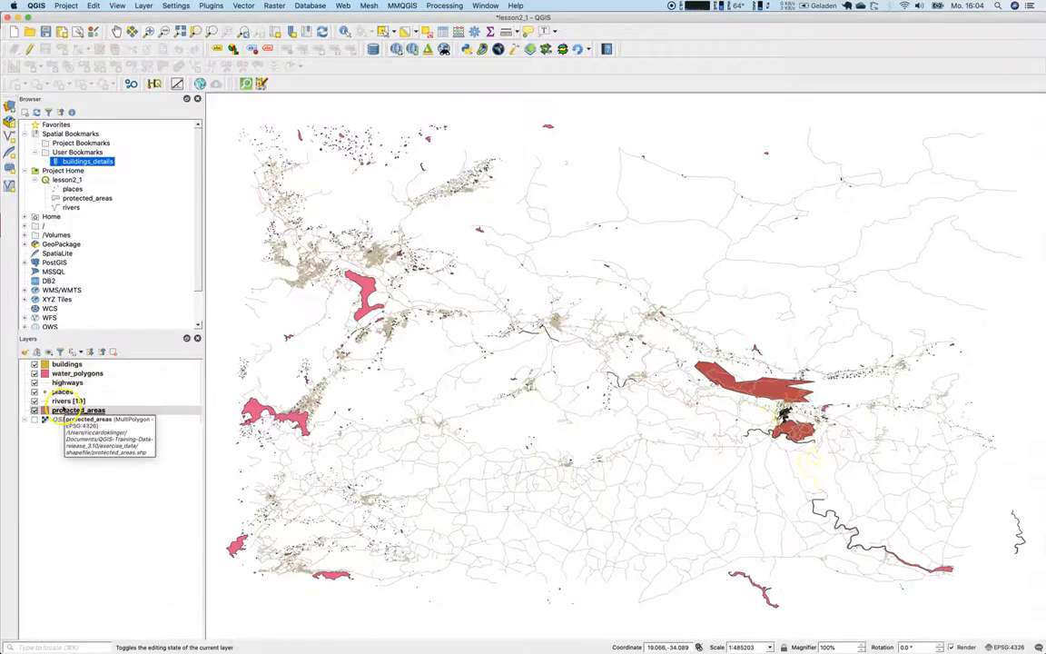
right_click(69, 401)
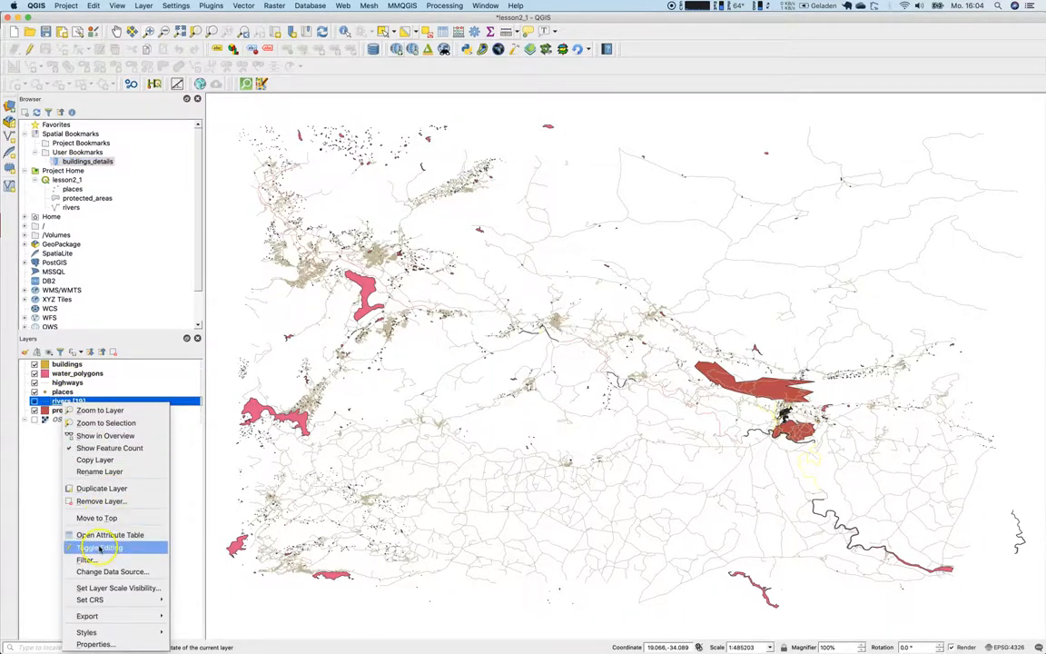
Show the rivers attribute table and select a group of five river features
left_click(109, 534)
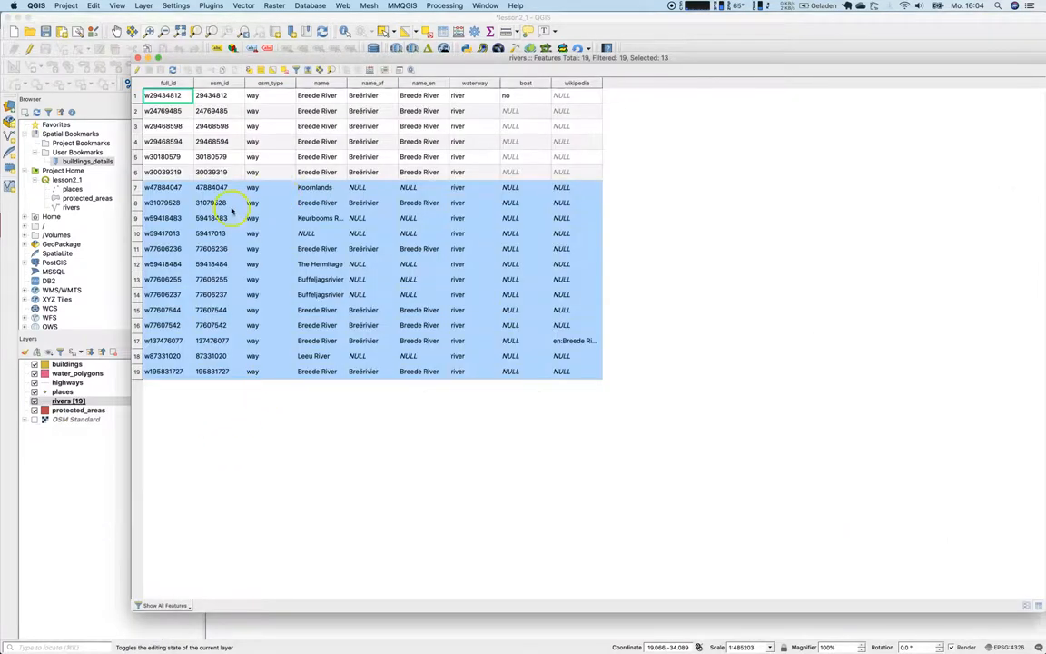
left_click(163, 187)
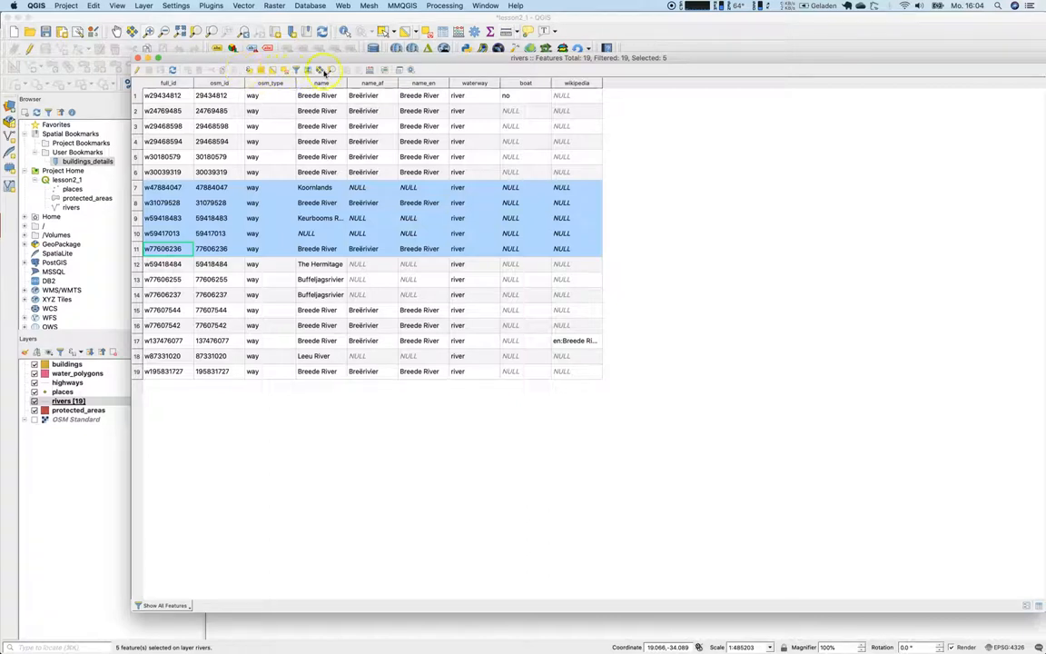
mouse_move(323, 69)
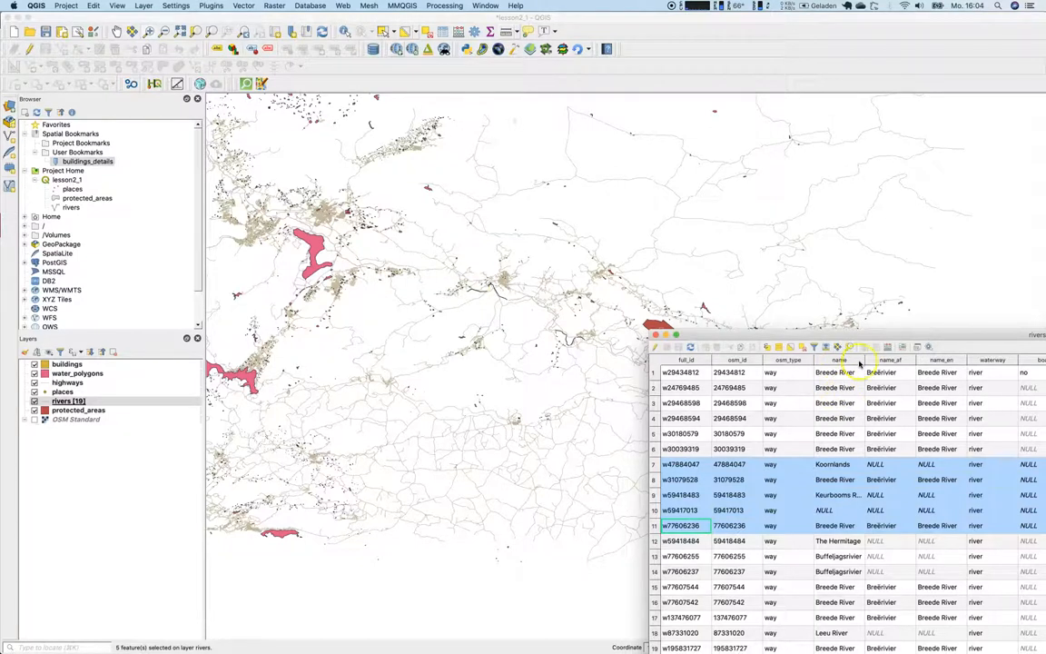
mouse_move(850, 346)
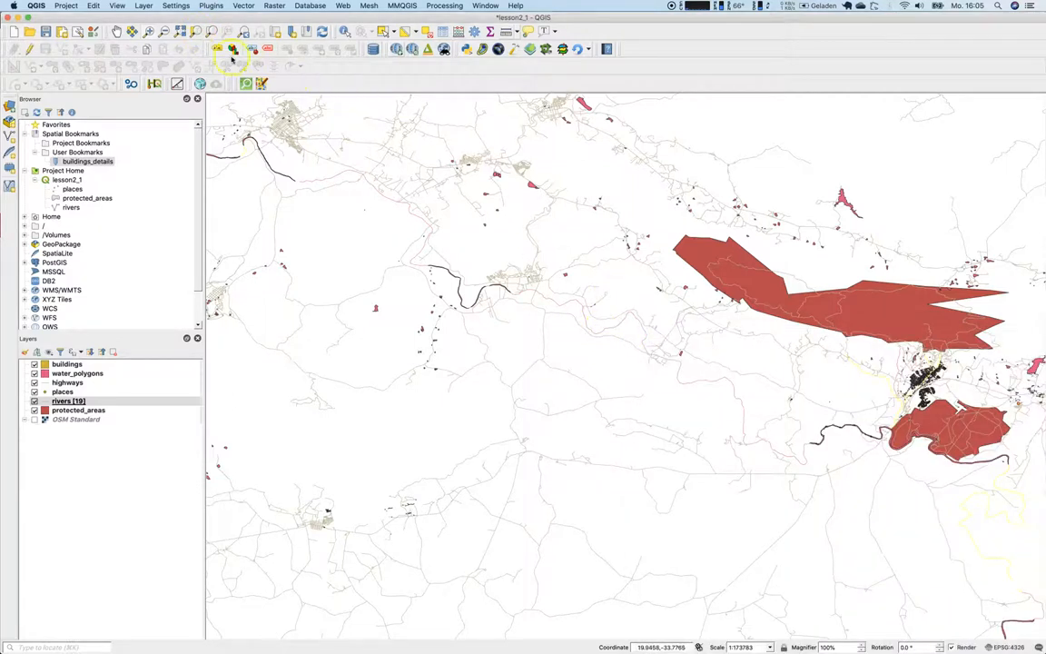
mouse_move(214, 49)
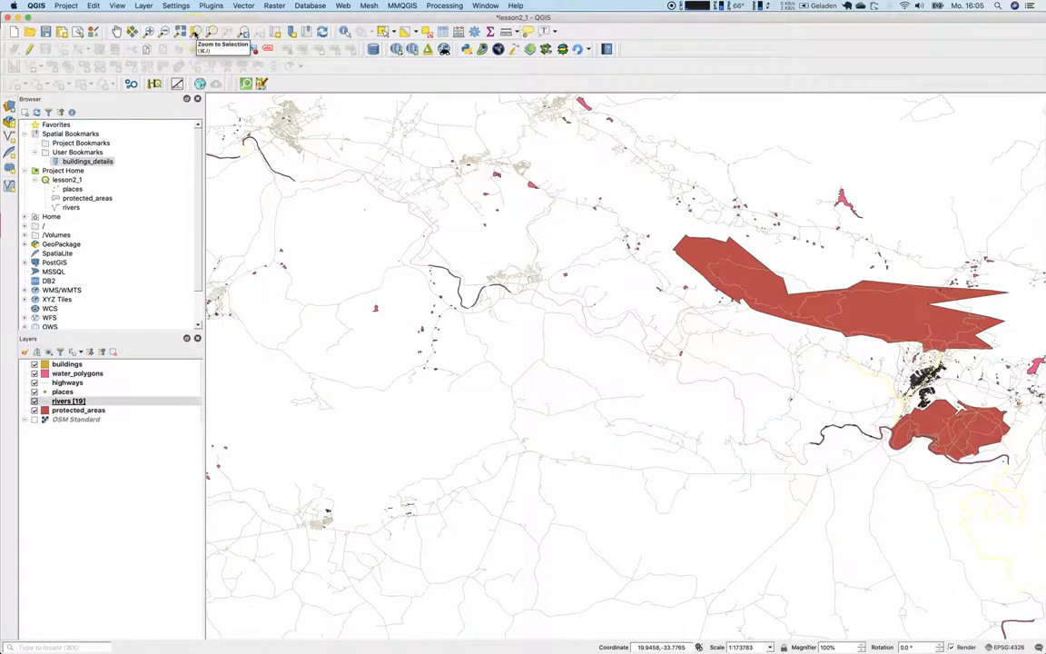